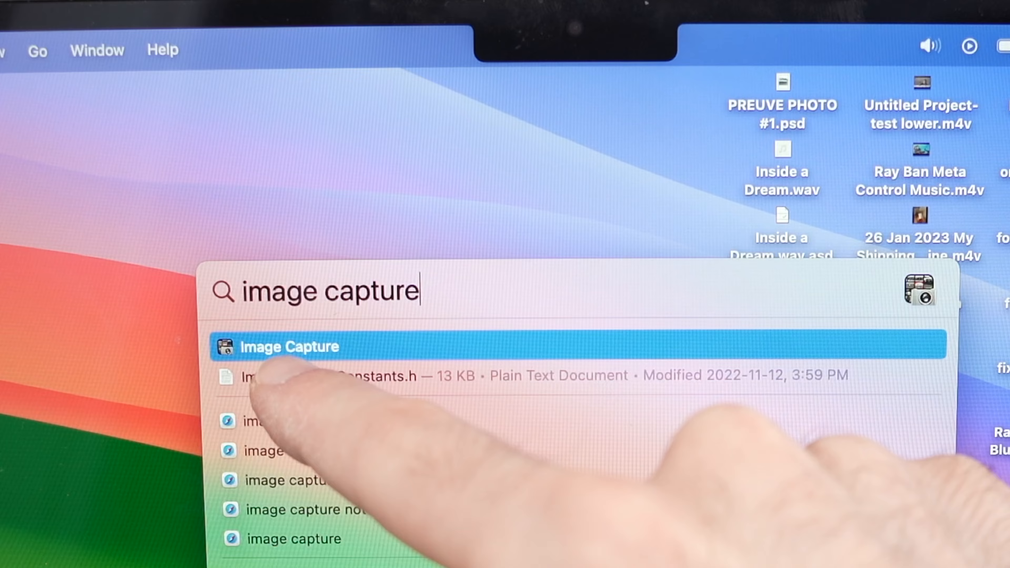
Launch Image Capture from the Spotlight results so the iPhone 13 mini's photos are listed.
{"action": "left_click", "coordinate": [290, 346]}
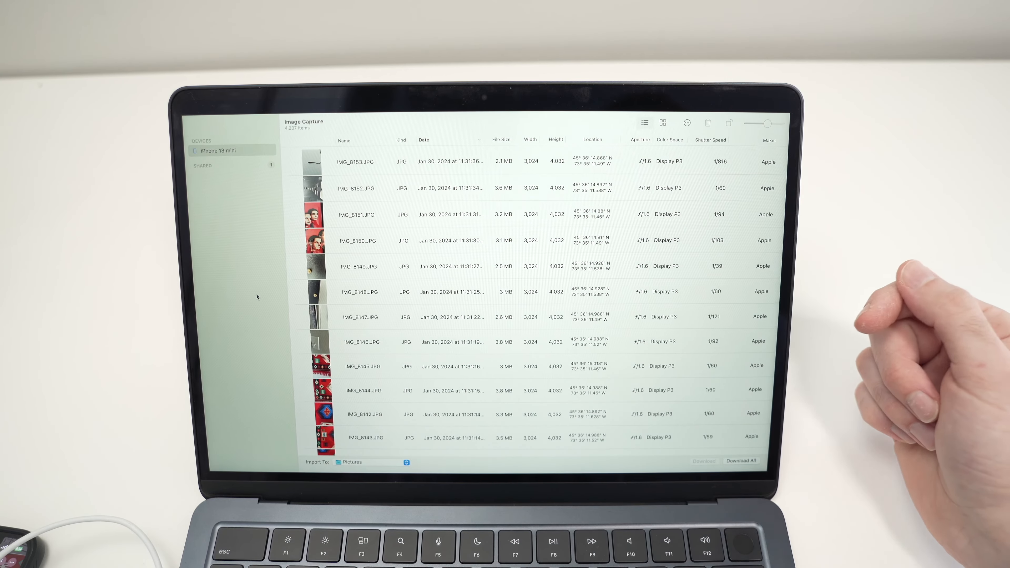
Select IMG_8147.JPG in the iPhone photo list after trying IMG_8153.JPG and IMG_8149.JPG.
{"action": "left_click", "coordinate": [361, 161]}
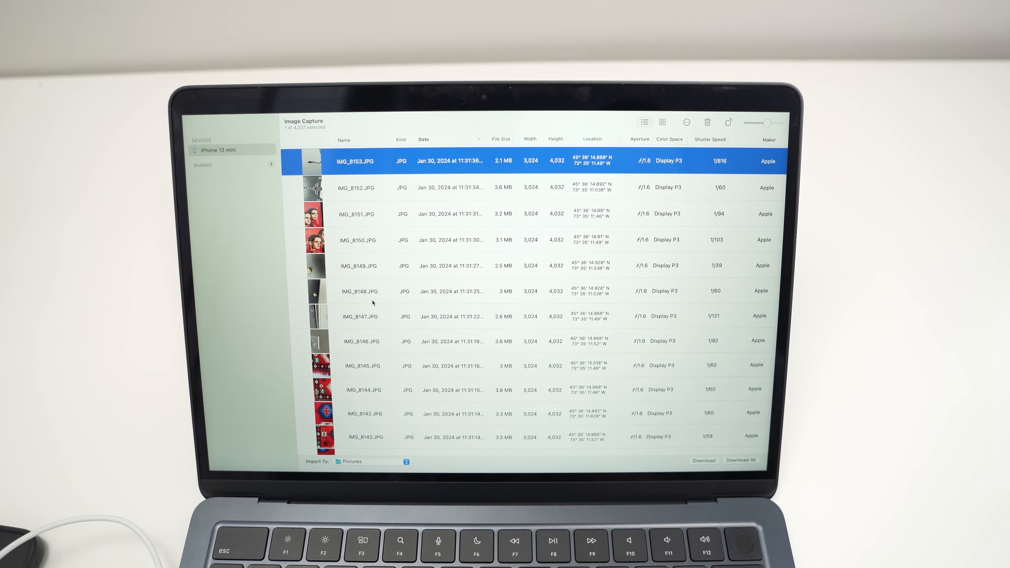
{"action": "left_click", "coordinate": [360, 265]}
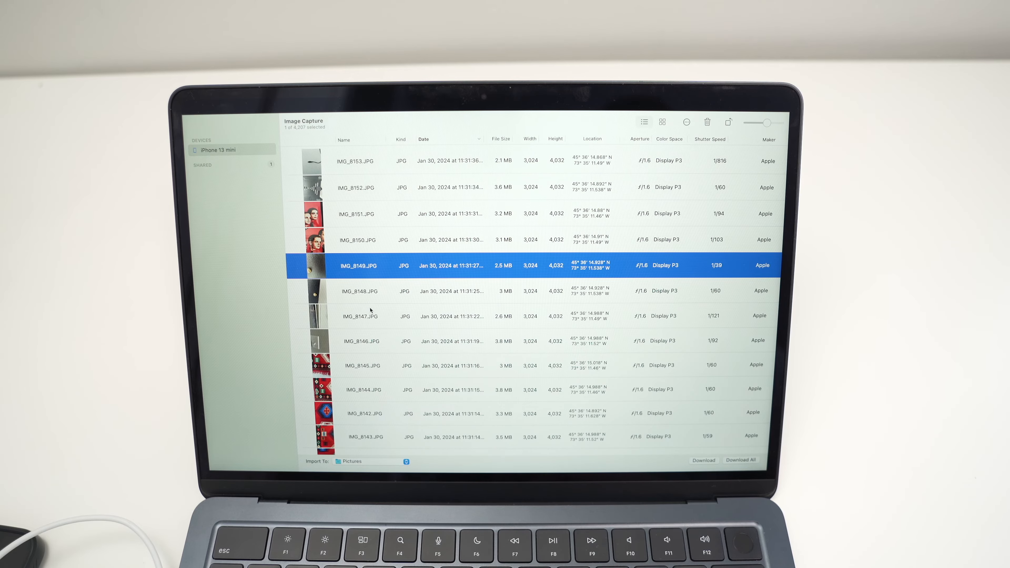
{"action": "left_click", "coordinate": [361, 316]}
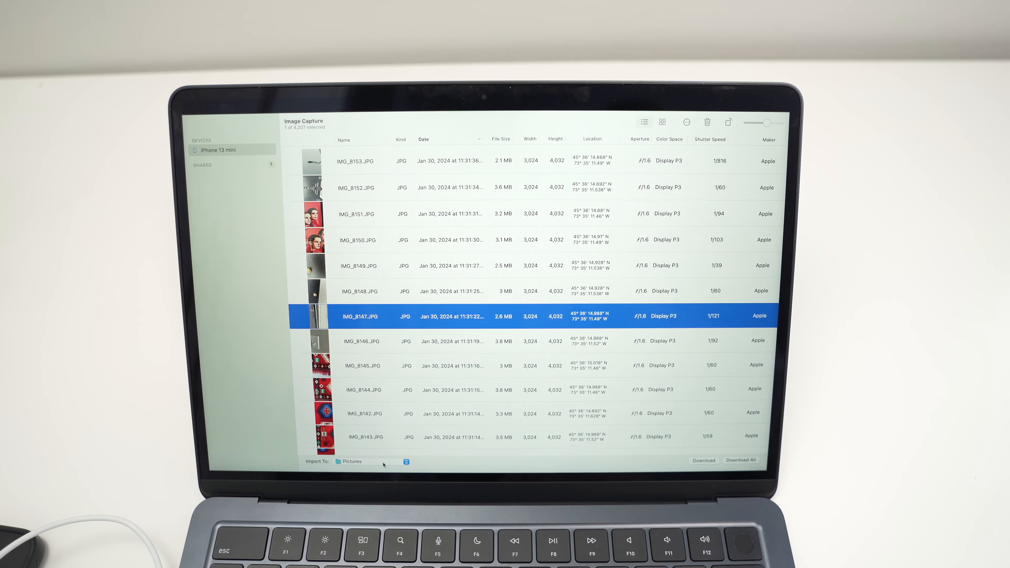
Show the Import To destinations with Pictures kept as the target for IMG_8147.JPG.
{"action": "left_click", "coordinate": [353, 462]}
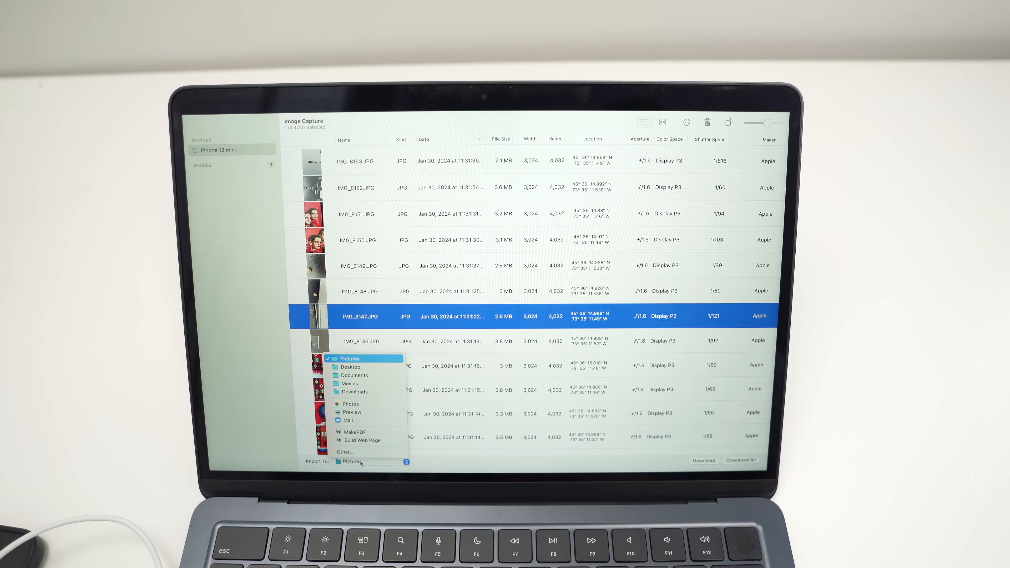
{"action": "mouse_move", "coordinate": [353, 419]}
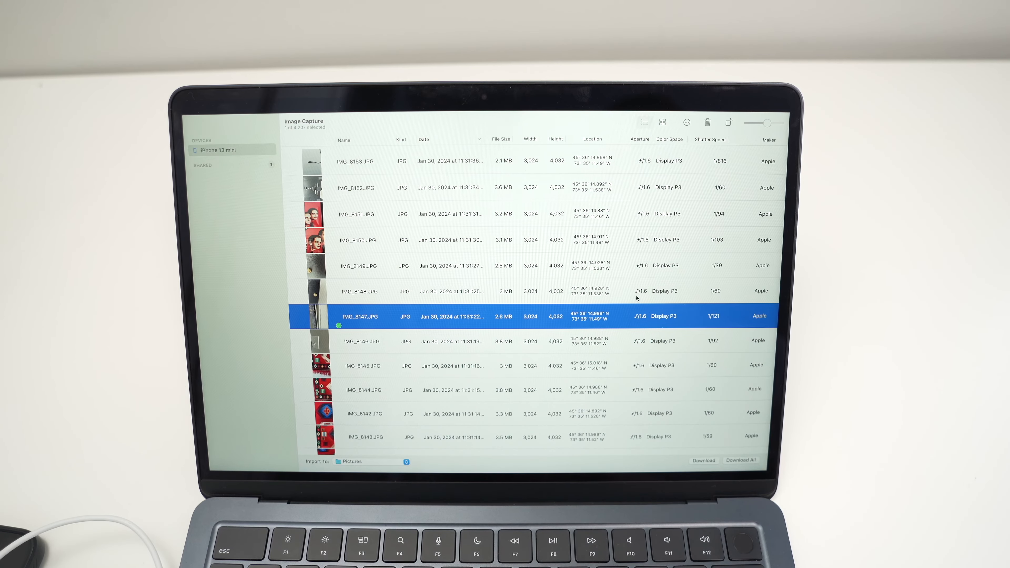
{"action": "mouse_move", "coordinate": [442, 218]}
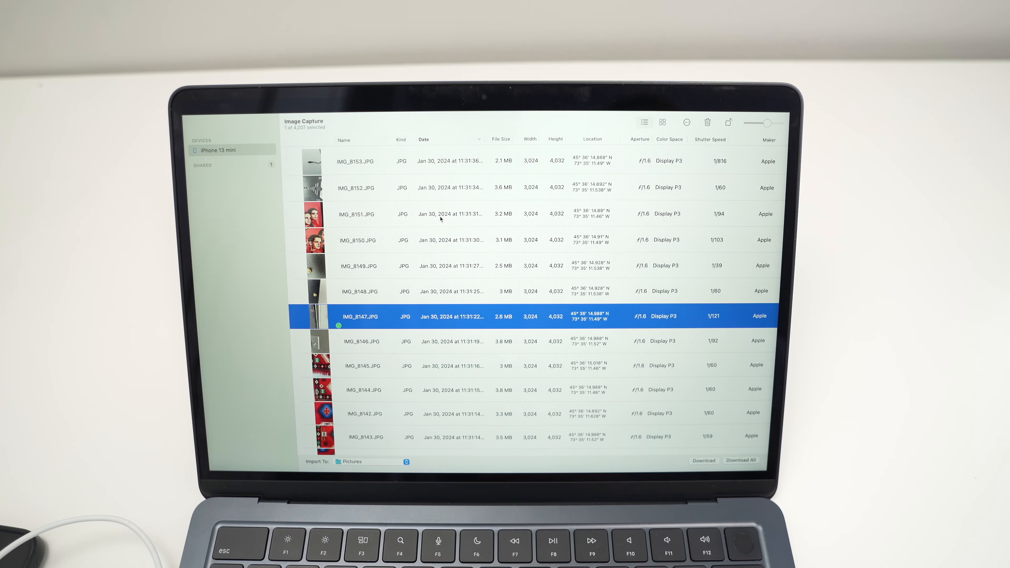
Multi-select photos starting with IMG_8151.JPG and leave full-screen mode.
{"action": "left_click", "coordinate": [361, 214]}
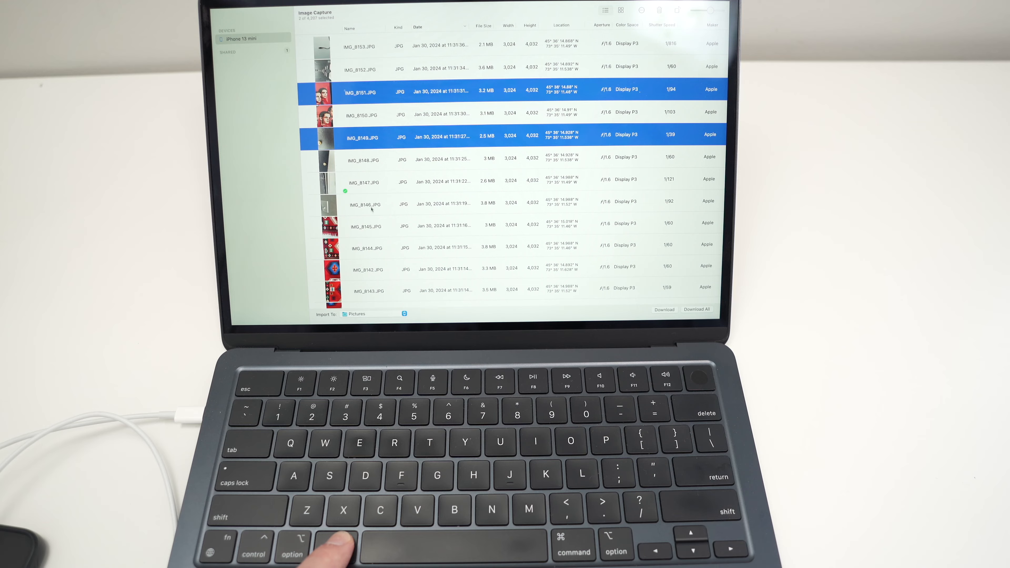
{"action": "left_click", "coordinate": [387, 269]}
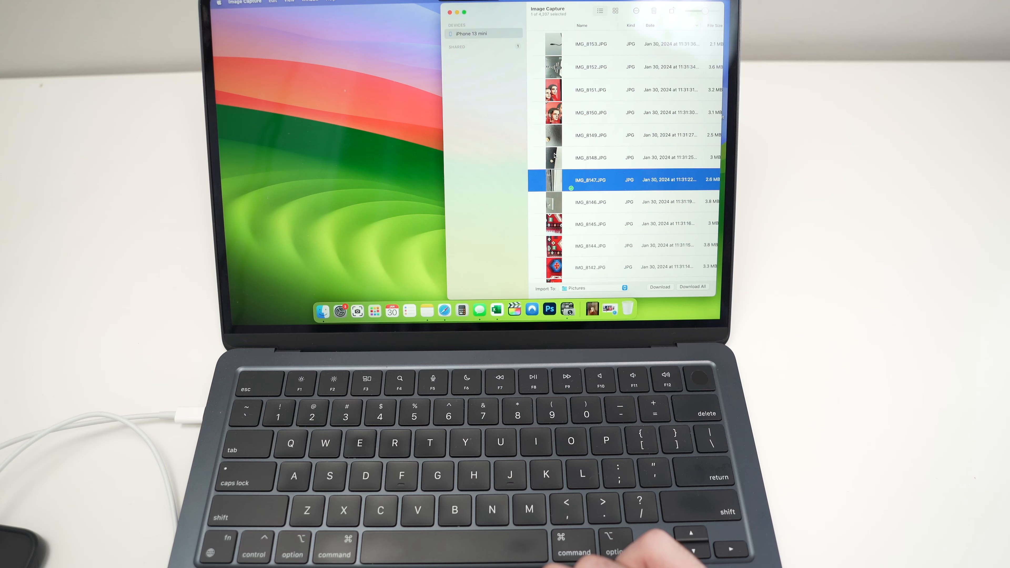
{"action": "mouse_move", "coordinate": [520, 183]}
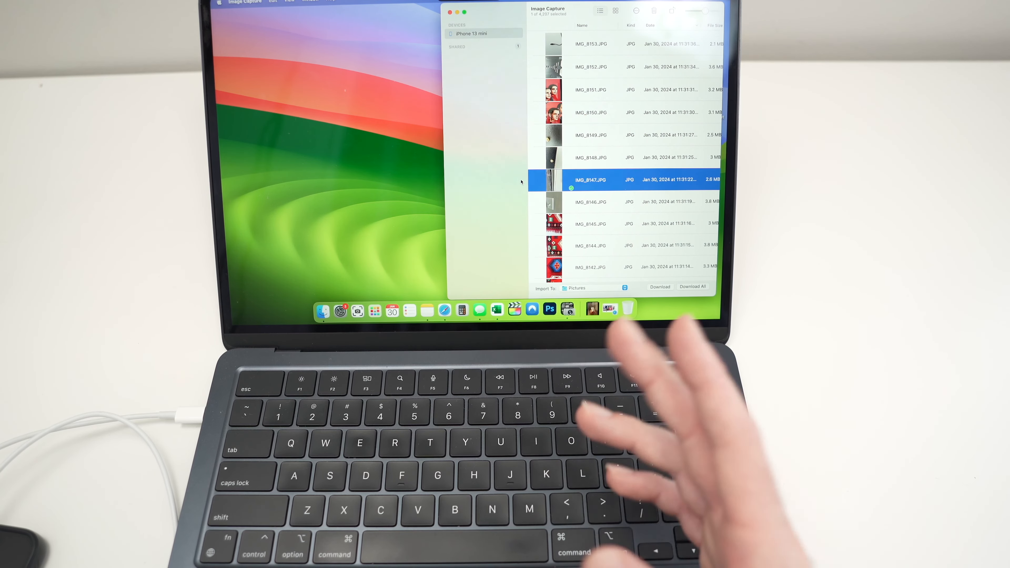